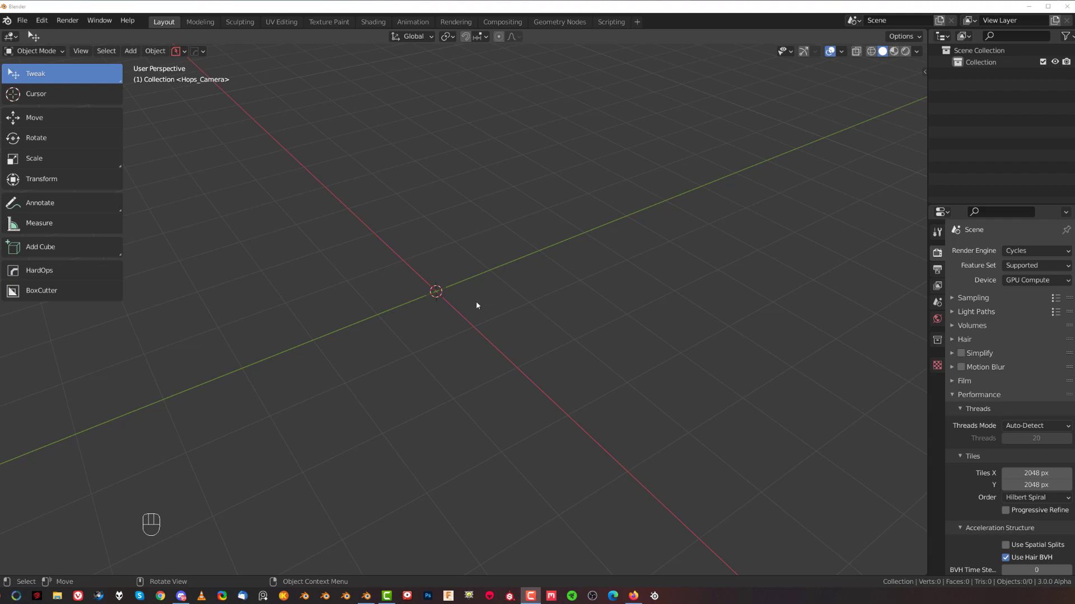
mouse_move(513, 303)
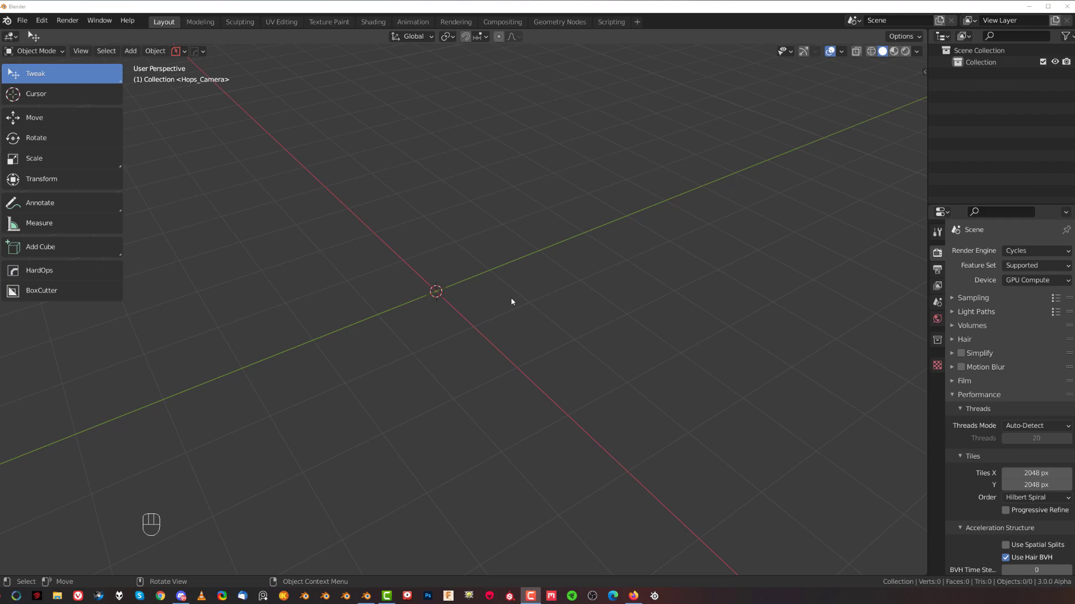
mouse_move(541, 291)
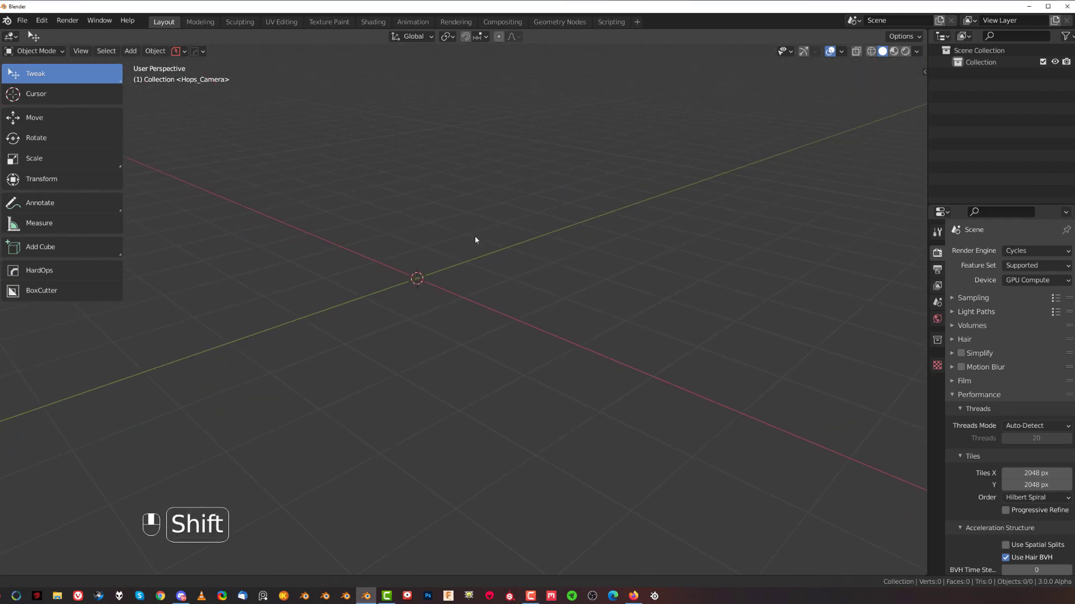
Add a second cube to the scene, offset from the first, as the cutter
key("shift+a")
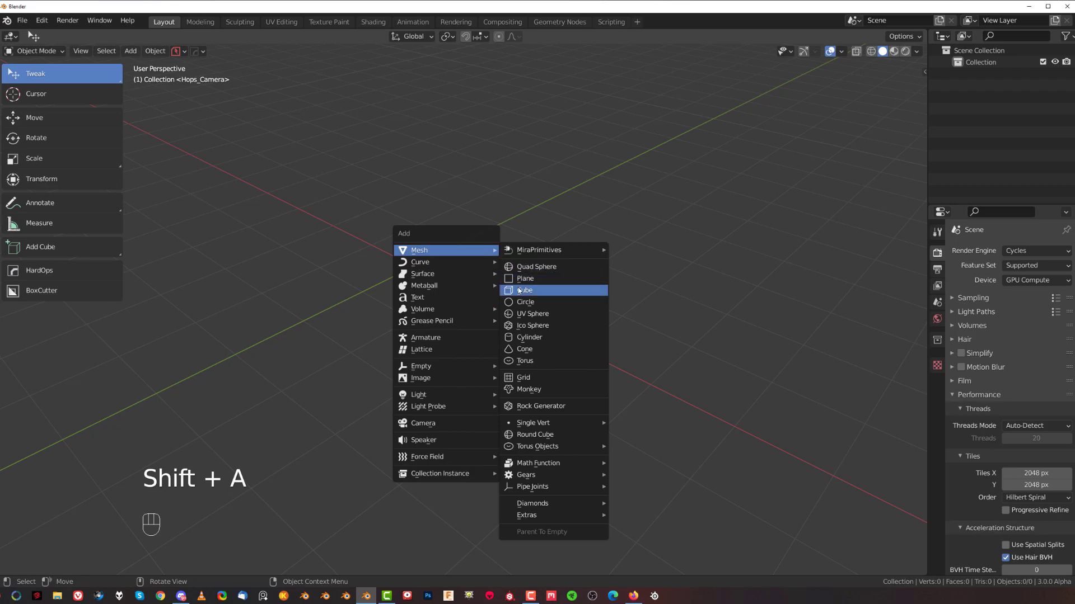
left_click(525, 289)
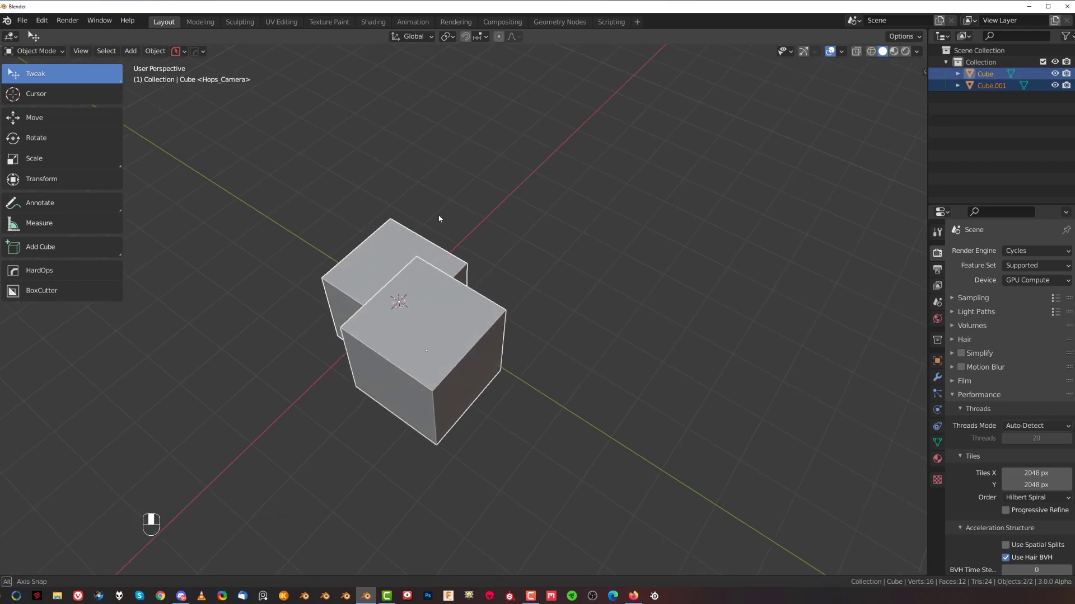
In Edit Mode, run Mesh > Knife Project to project the cutter's outline onto the cube
key("Tab")
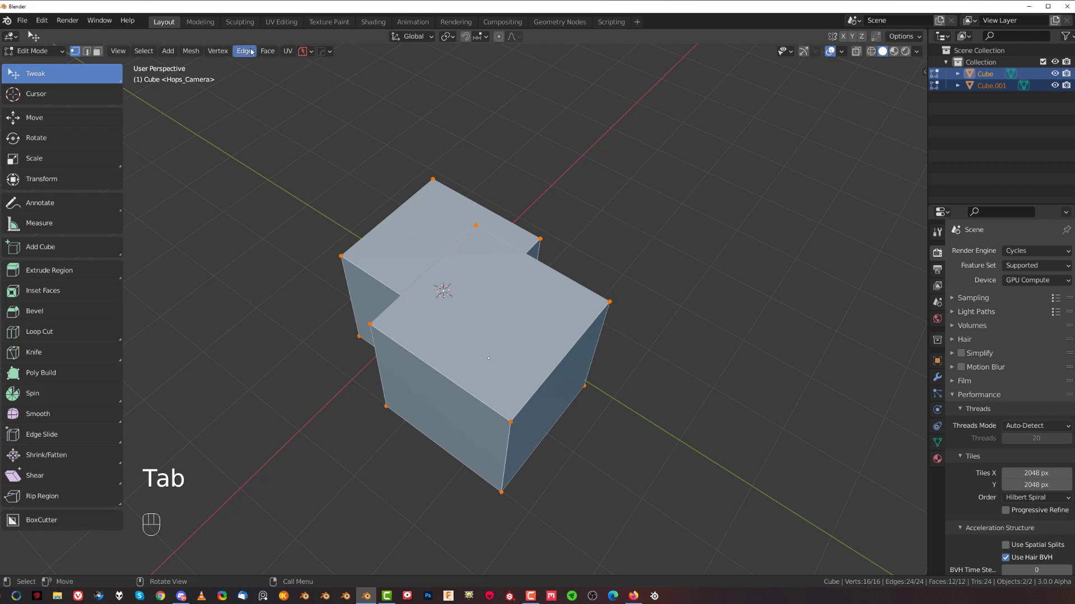
left_click(190, 50)
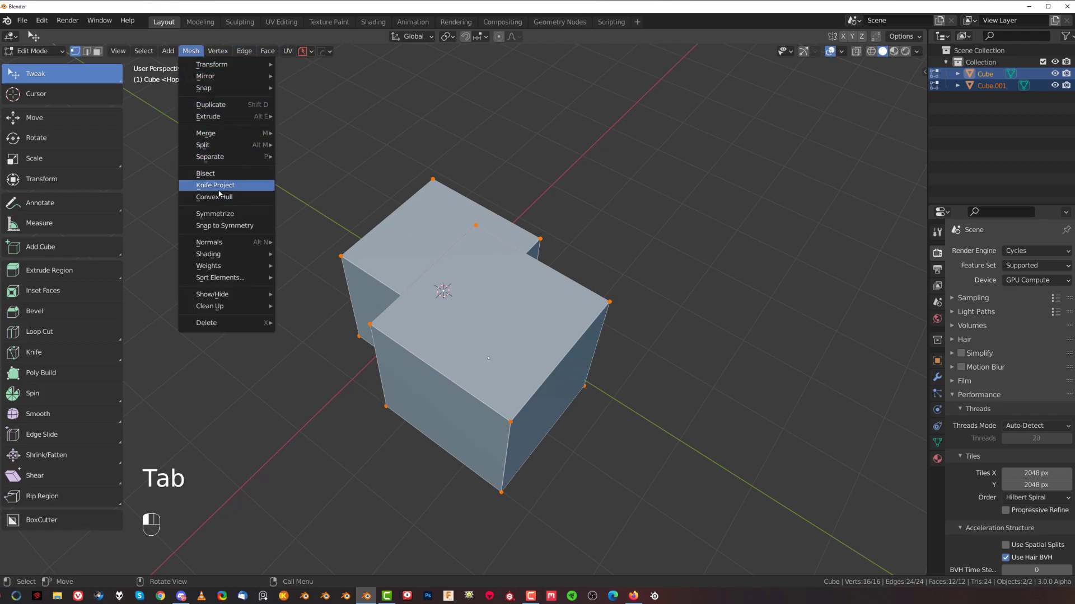
left_click(215, 186)
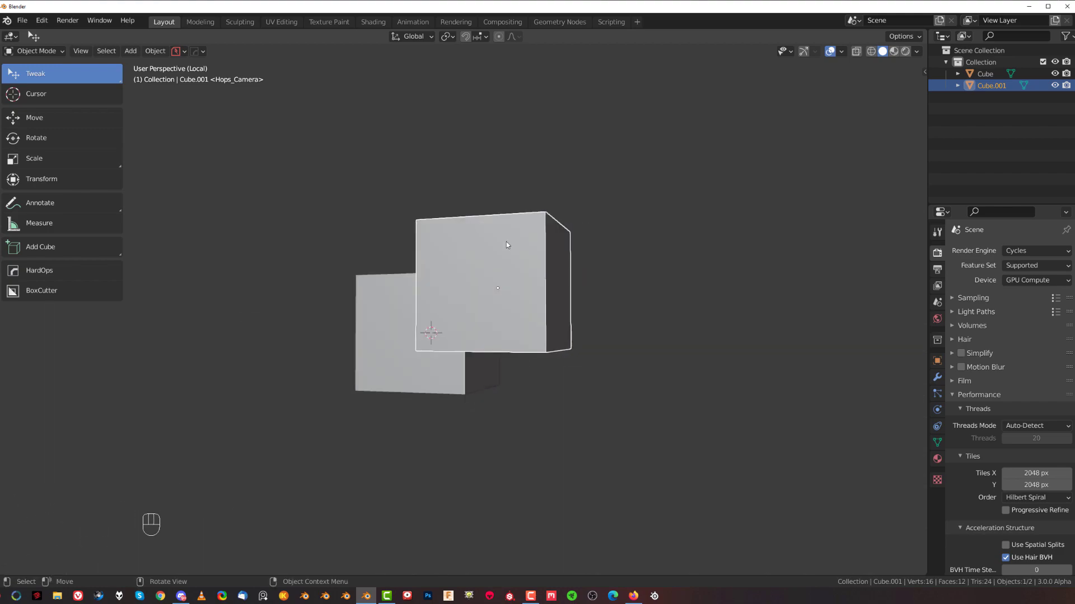
Knife-project the flattened square's outline into the cube's top face and inspect the cut
key("Tab")
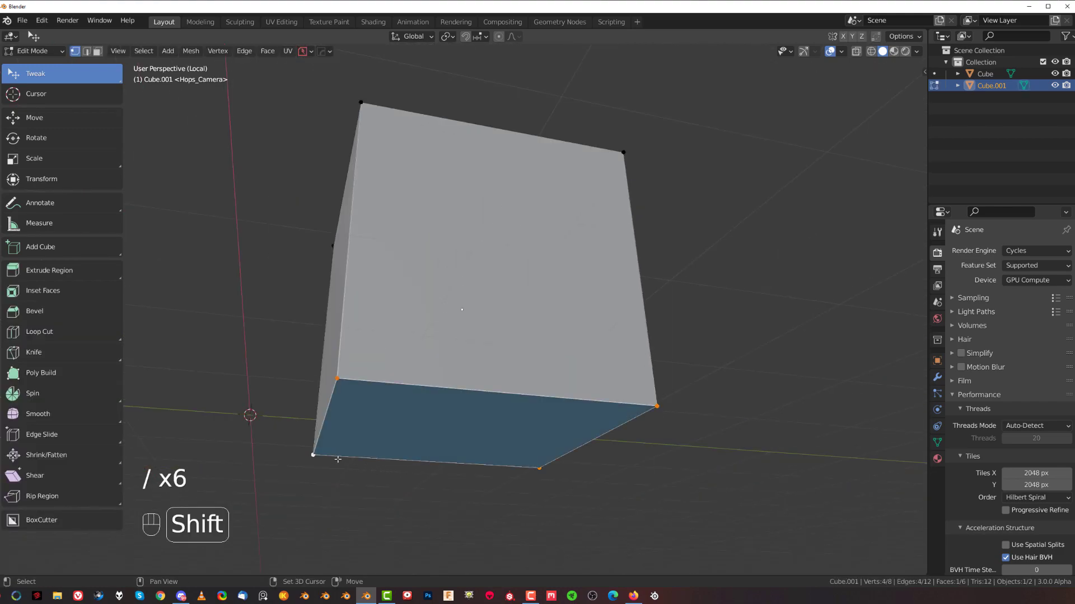
key("Tab")
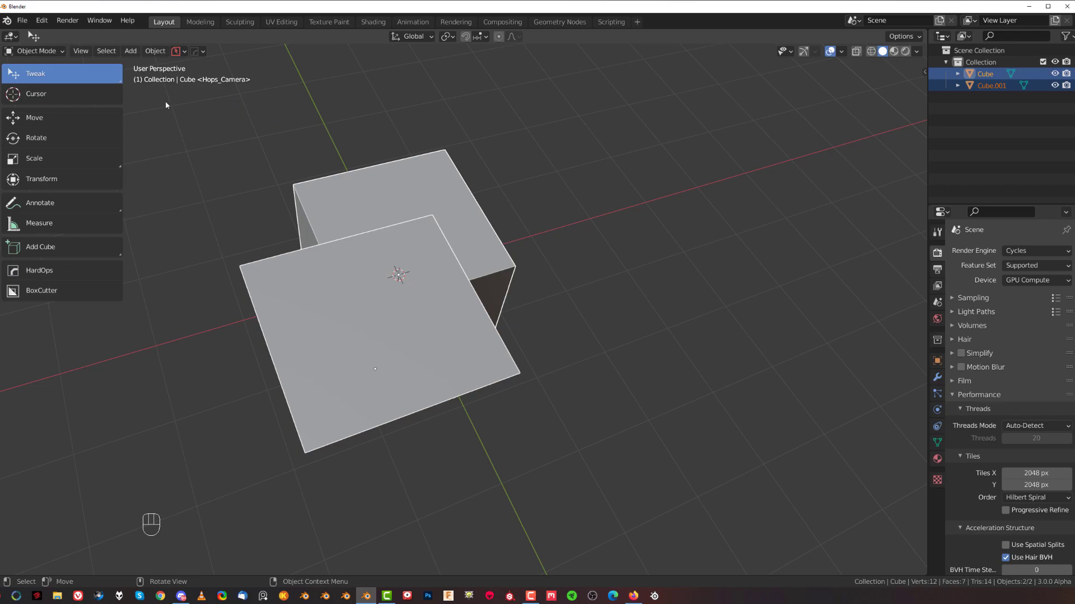
key("Tab")
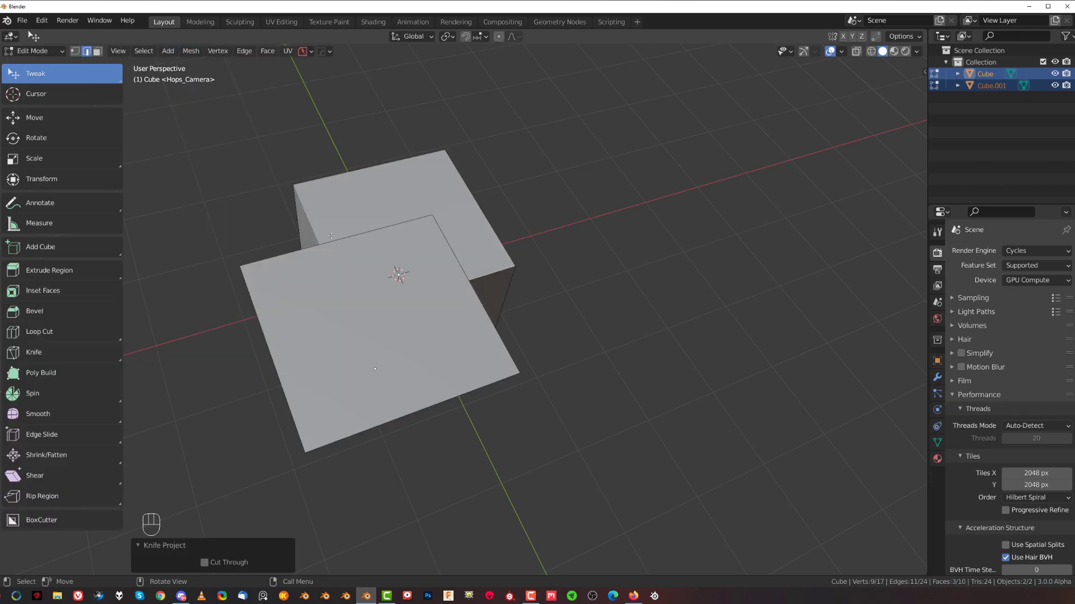
left_click_drag(397, 274, 511, 165)
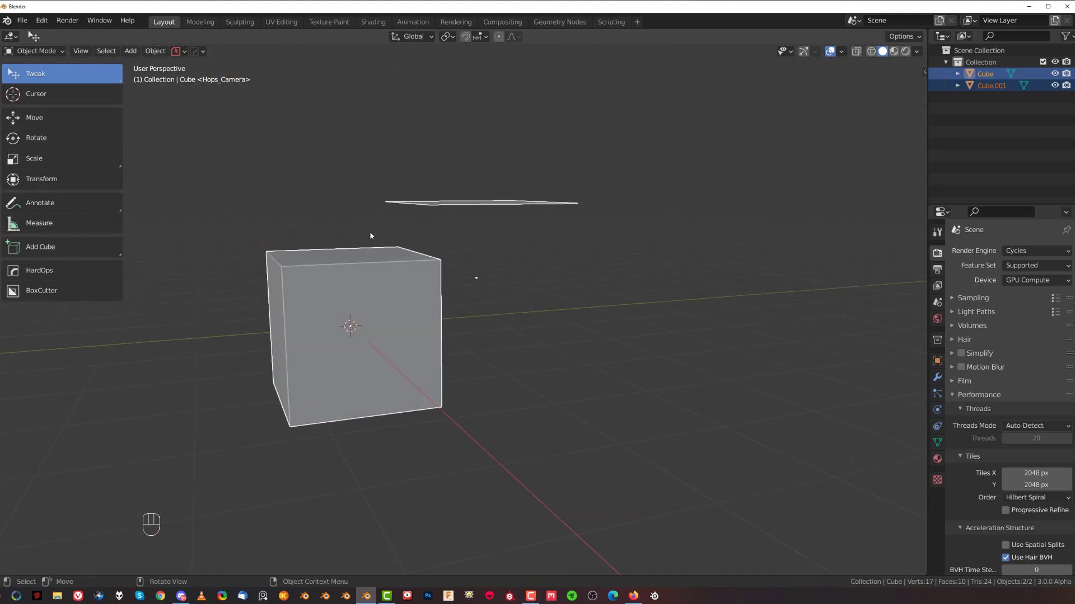
Knife-project the square onto the cube again from the top view, then delete both objects
key("Tab")
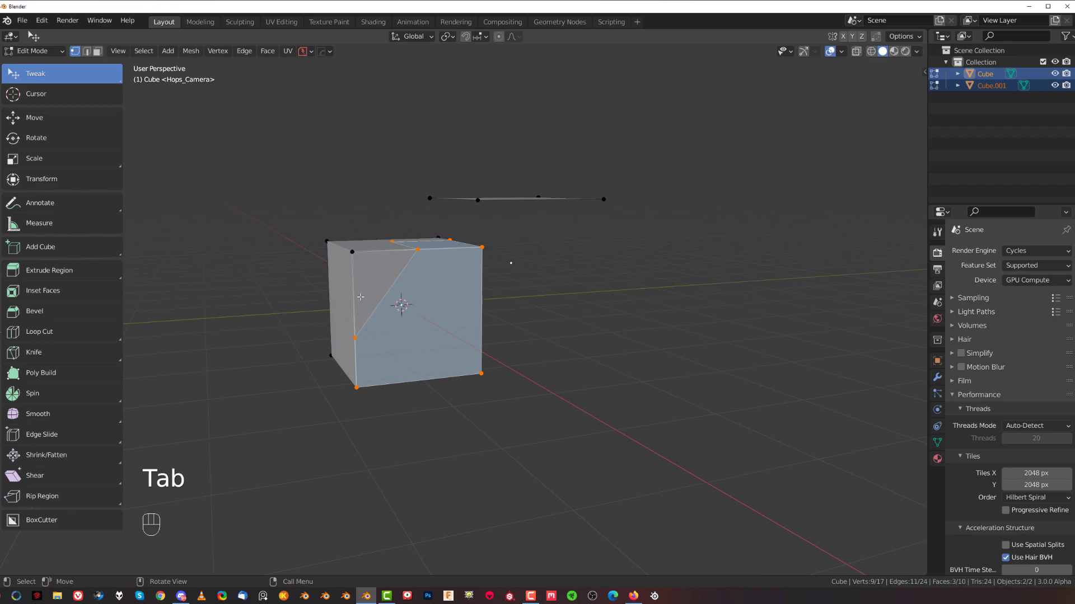
key("Tab")
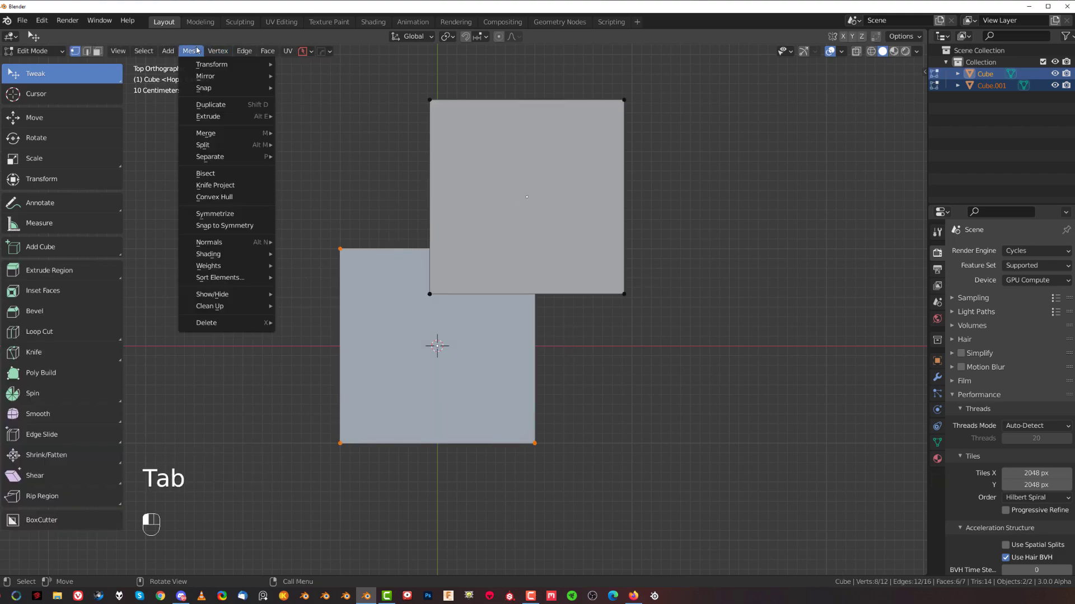
left_click(215, 185)
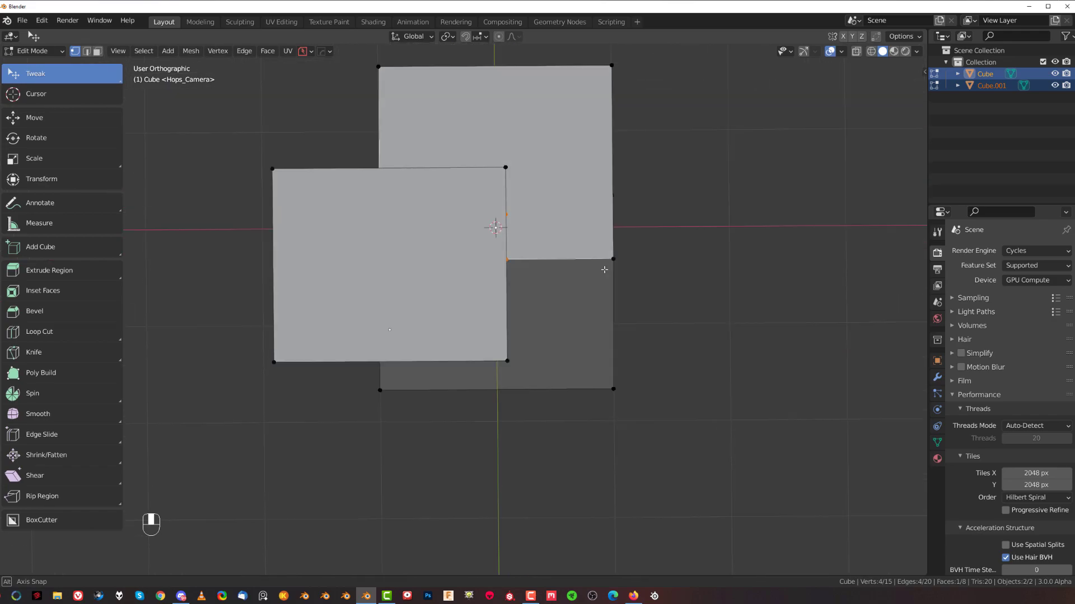
key("Tab")
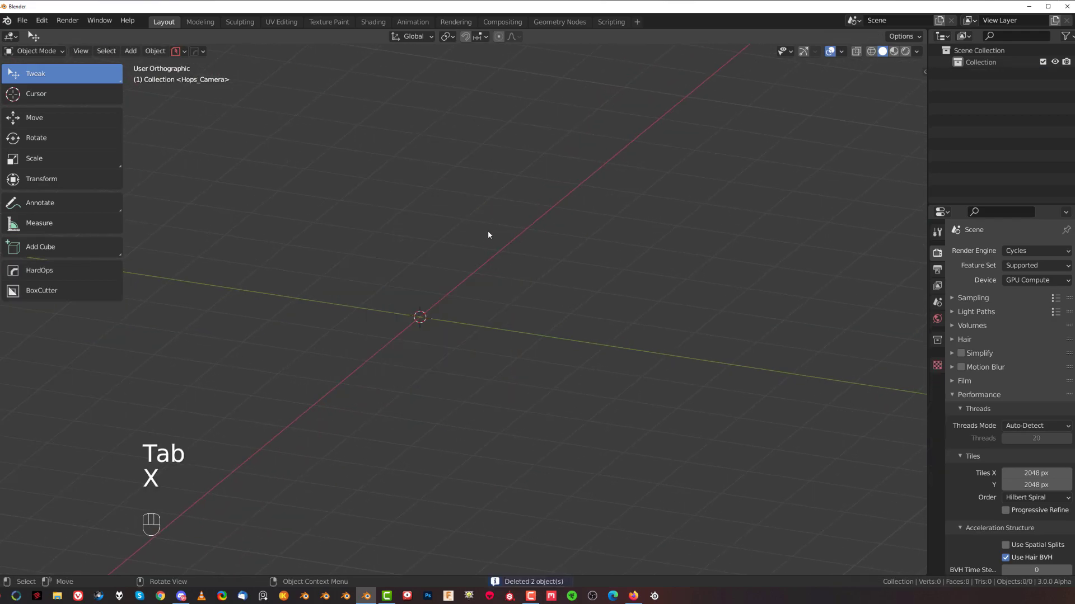
Back in perspective view, add a new cube to the empty scene
key("KP_5")
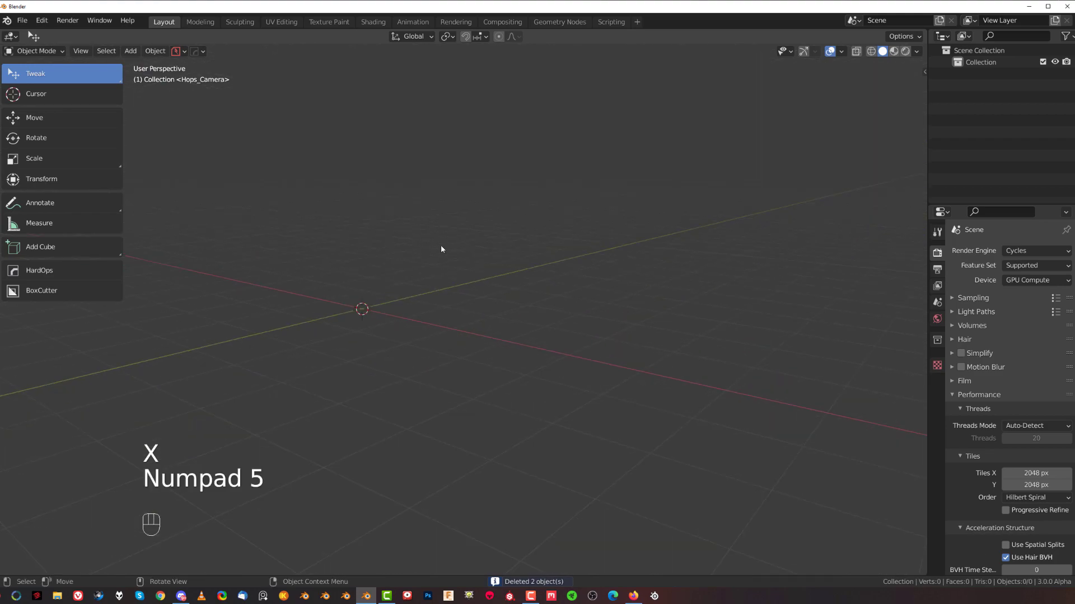
key("Shift+A")
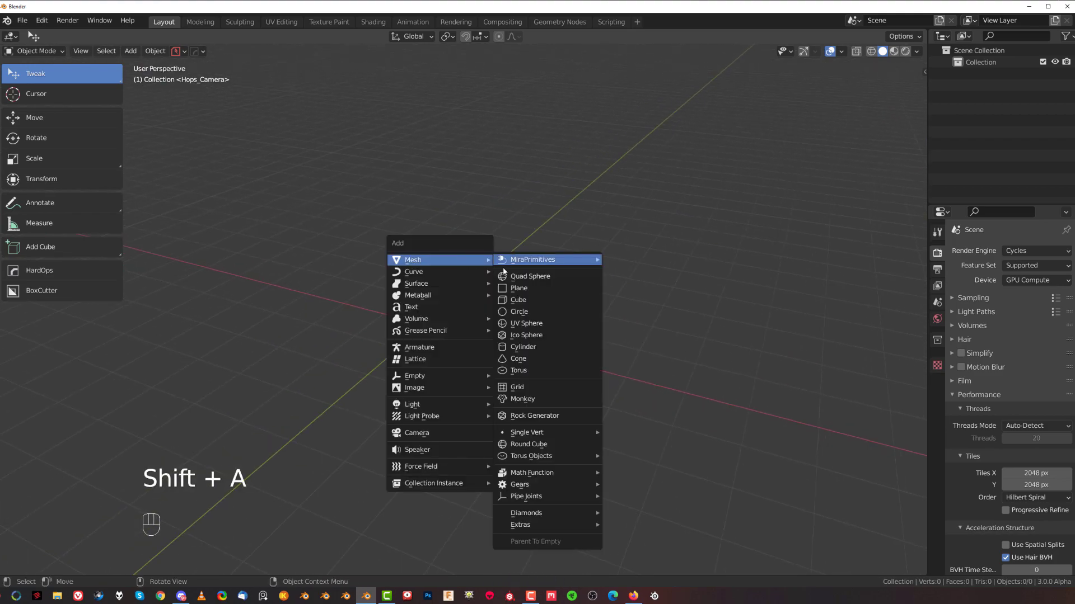
left_click(517, 300)
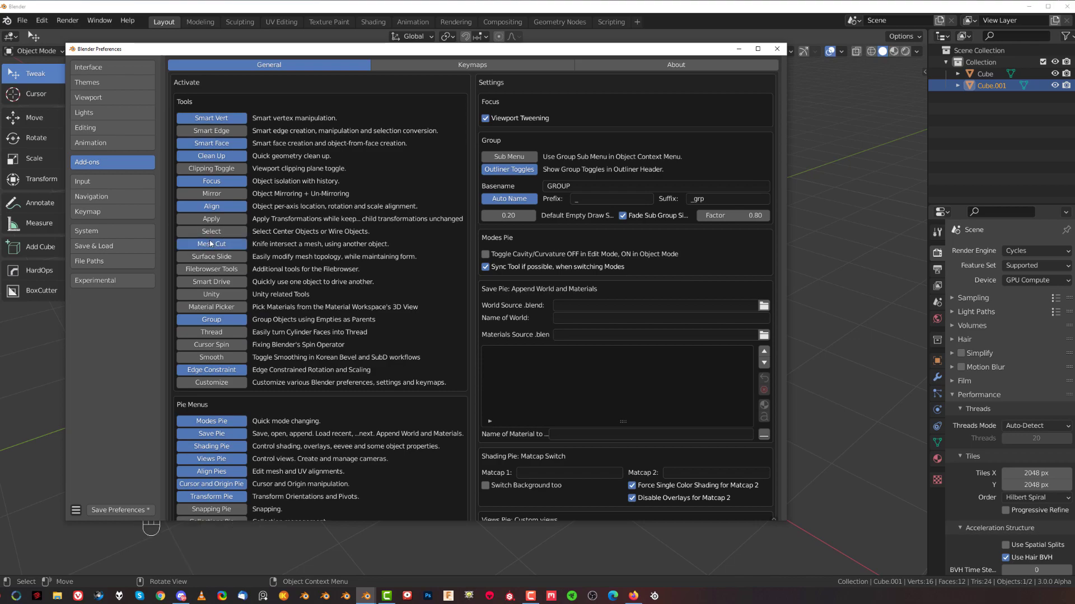
Scroll the MACHIN3tools add-on preferences to confirm Mesh Cut is activated
scroll("down", 3)
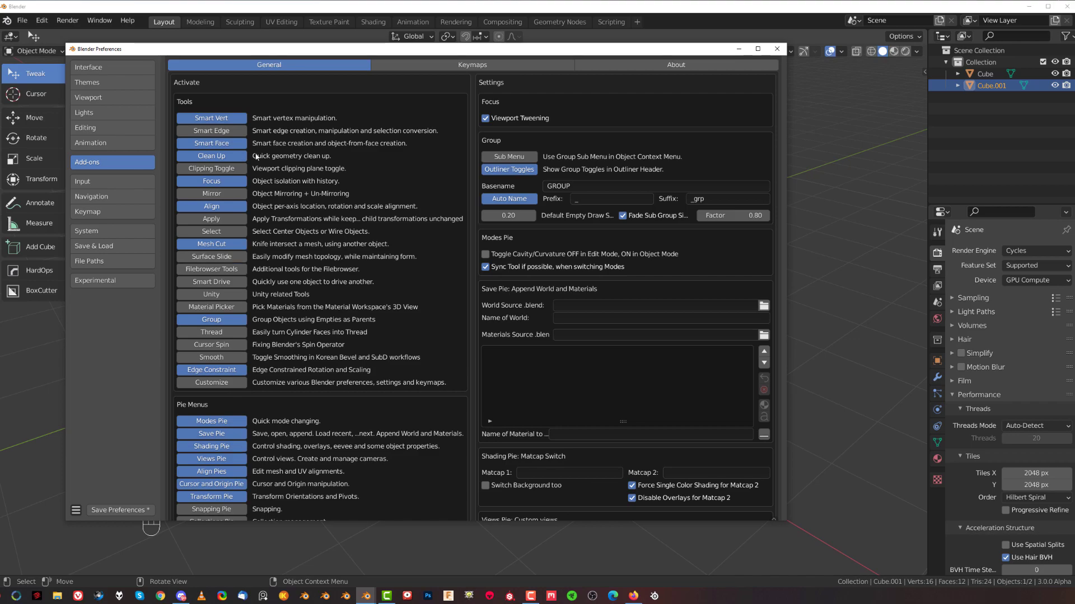
mouse_move(208, 282)
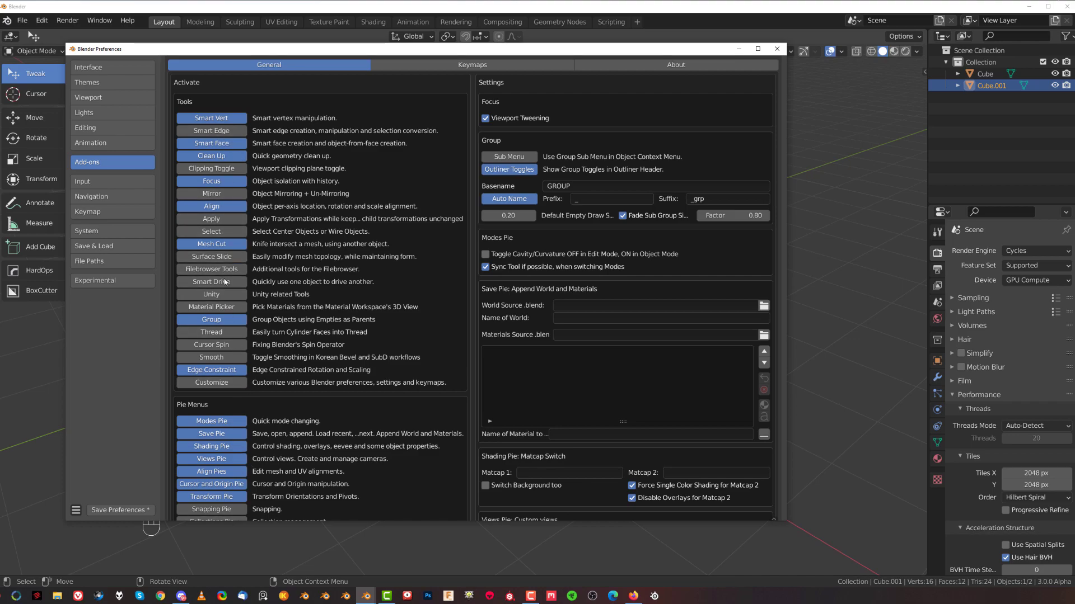
mouse_move(242, 252)
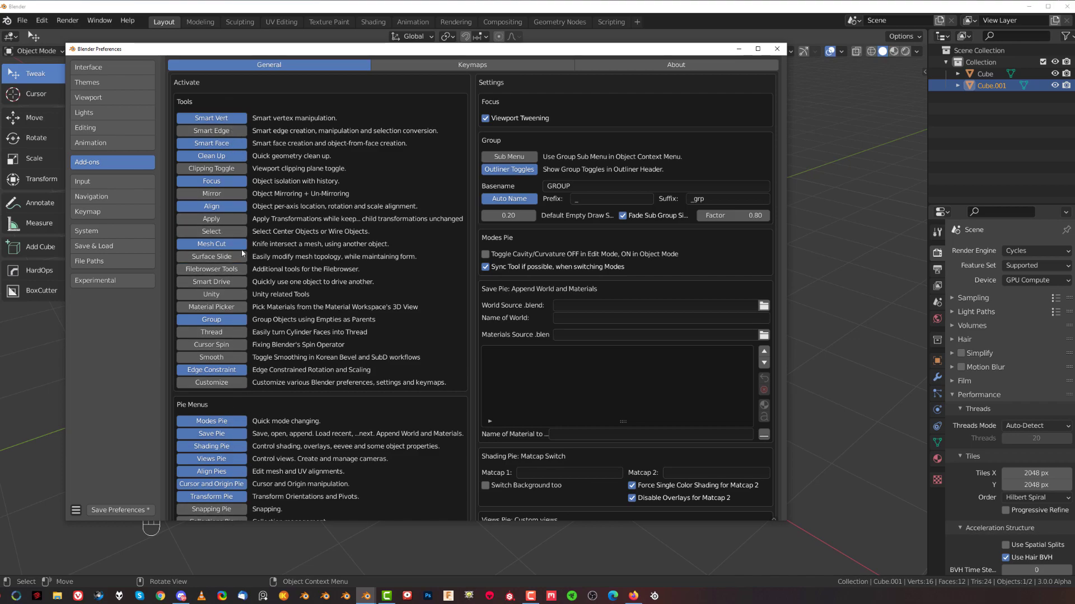
scroll("down", 3)
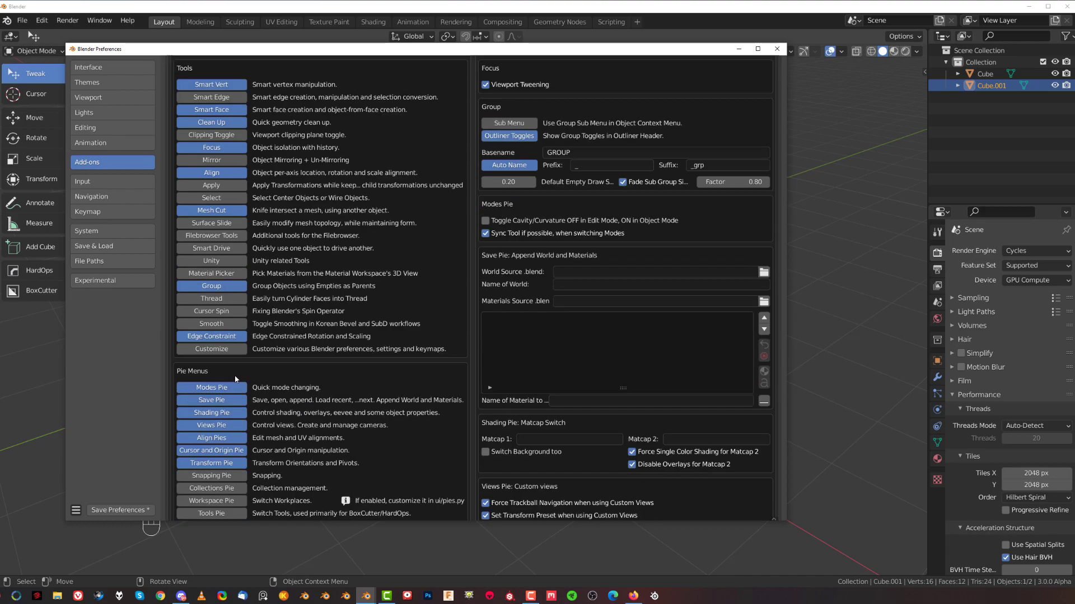
mouse_move(189, 440)
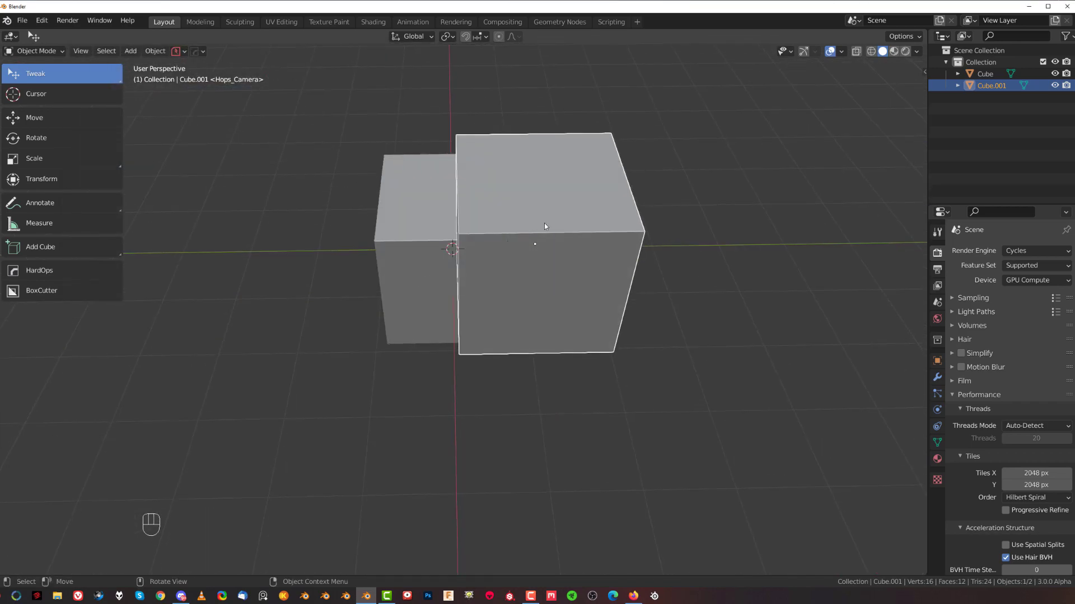
Run MACHIN3tools Mesh Cut on the two selected cubes to cut the intersection edges
left_click_drag(545, 226, 472, 279)
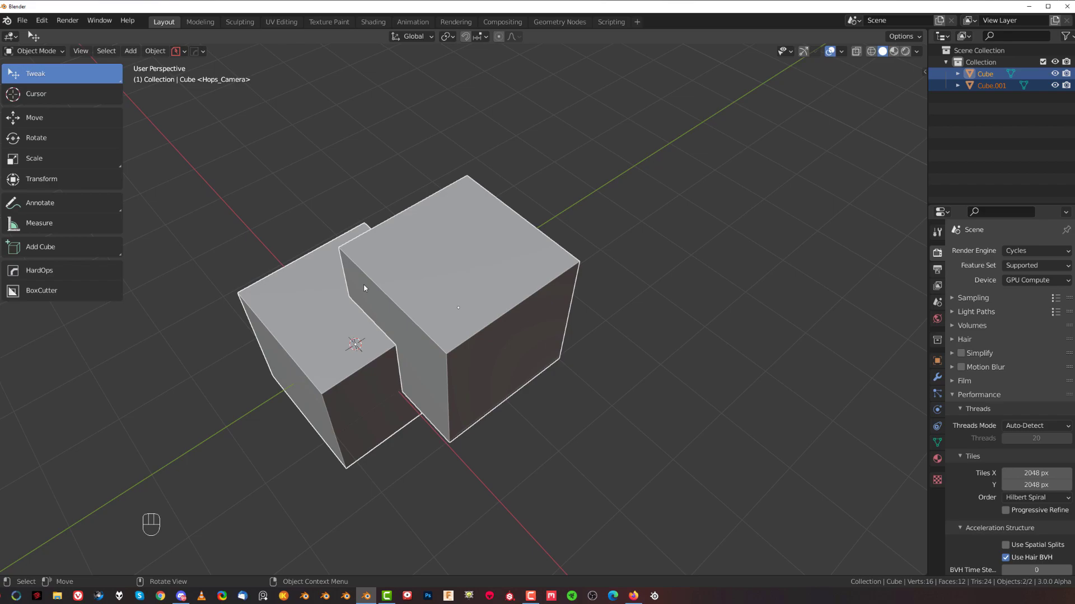
right_click(365, 288)
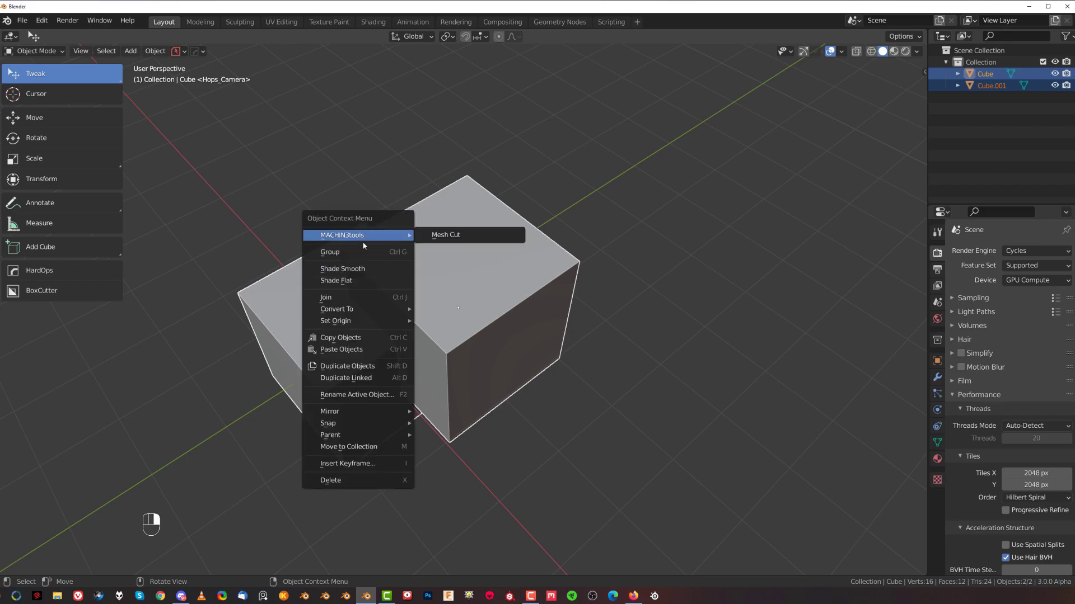
mouse_move(445, 241)
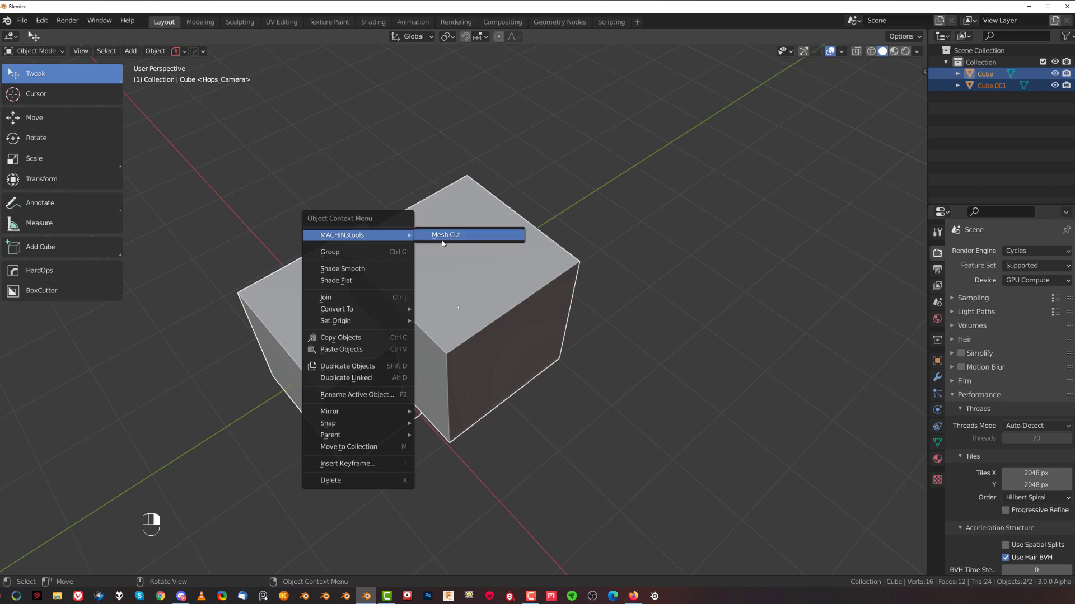
left_click(445, 235)
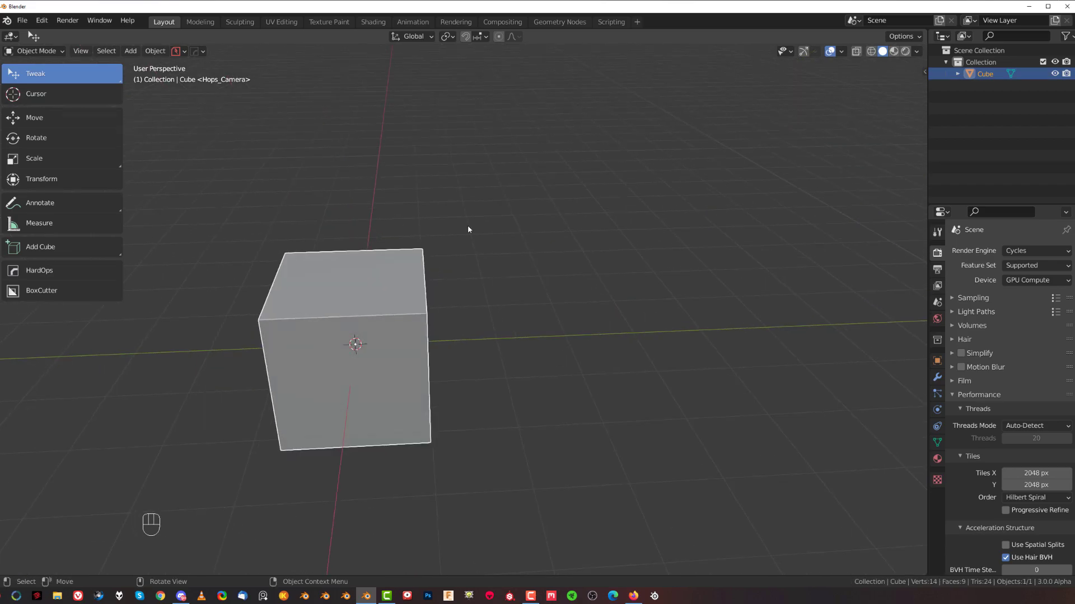
Inspect the merged cube's mesh in Edit Mode to verify the new cut edges
key("Tab")
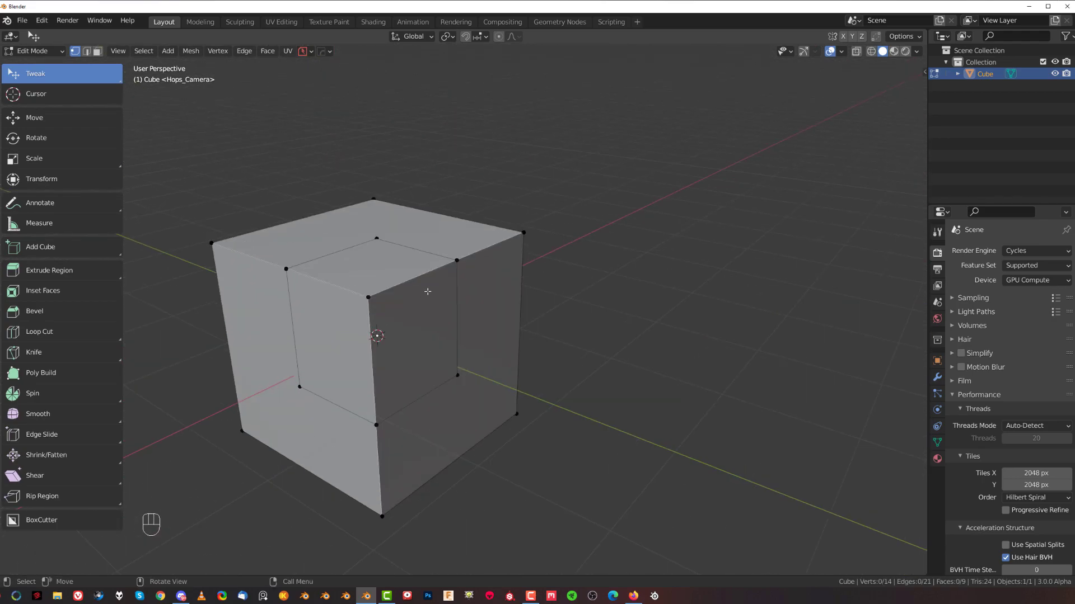
key("Tab")
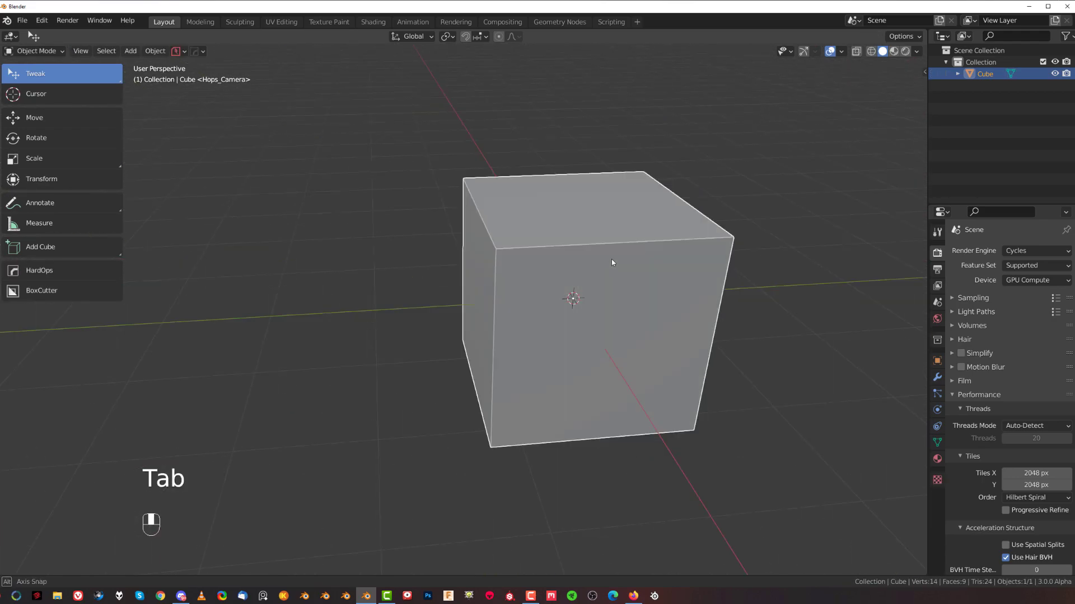
key("Tab")
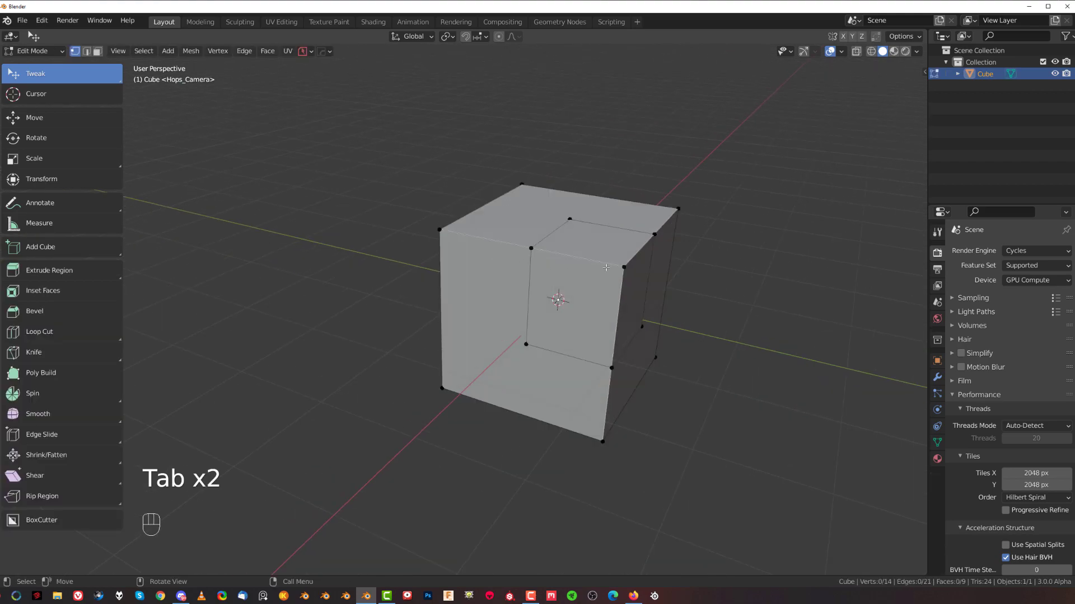
left_click_drag(603, 268, 439, 271)
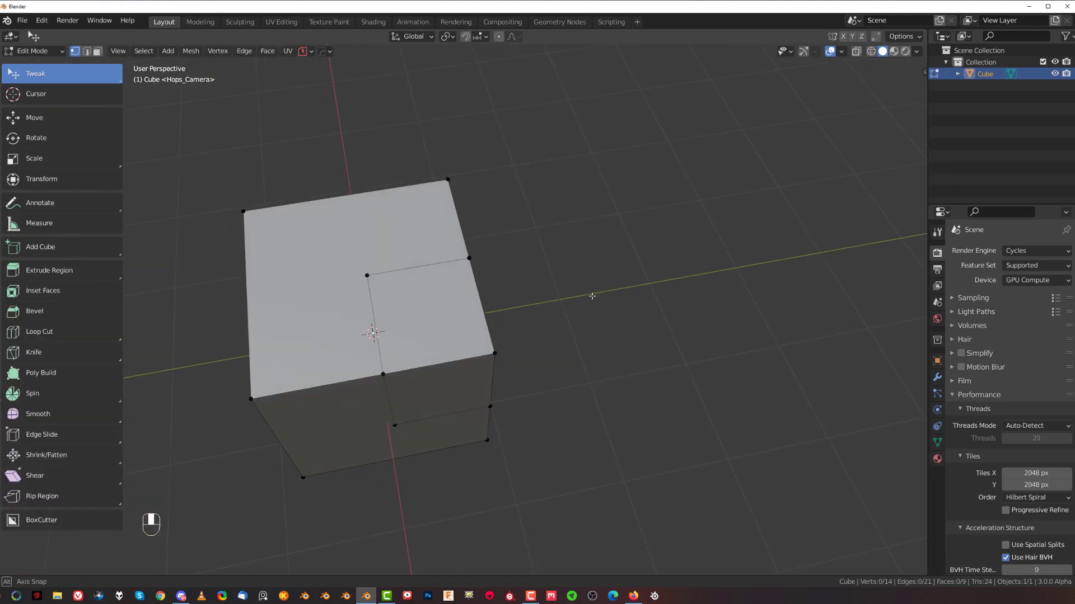
left_click_drag(590, 294, 556, 239)
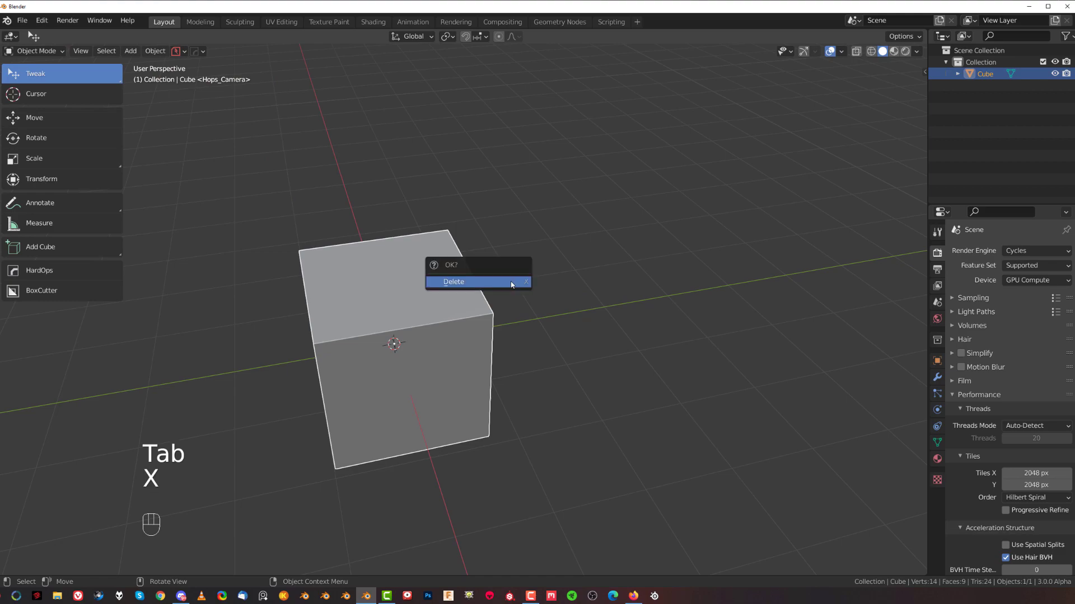
Delete the cut cube, run HardOps Q > Booleans > Knife on fresh cubes, and show the Cutters collection
left_click(453, 282)
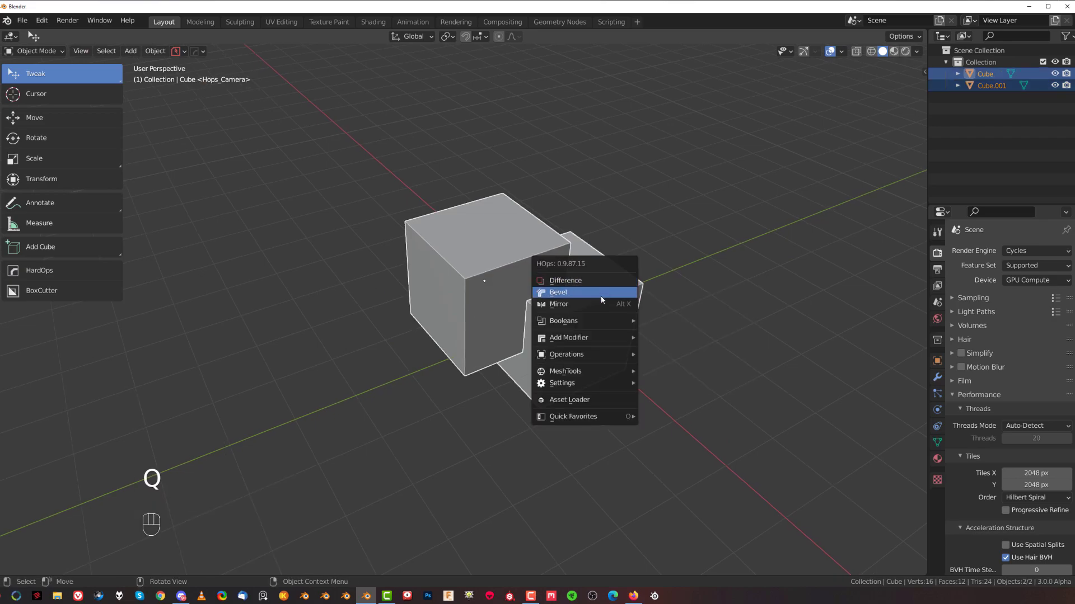
mouse_move(563, 320)
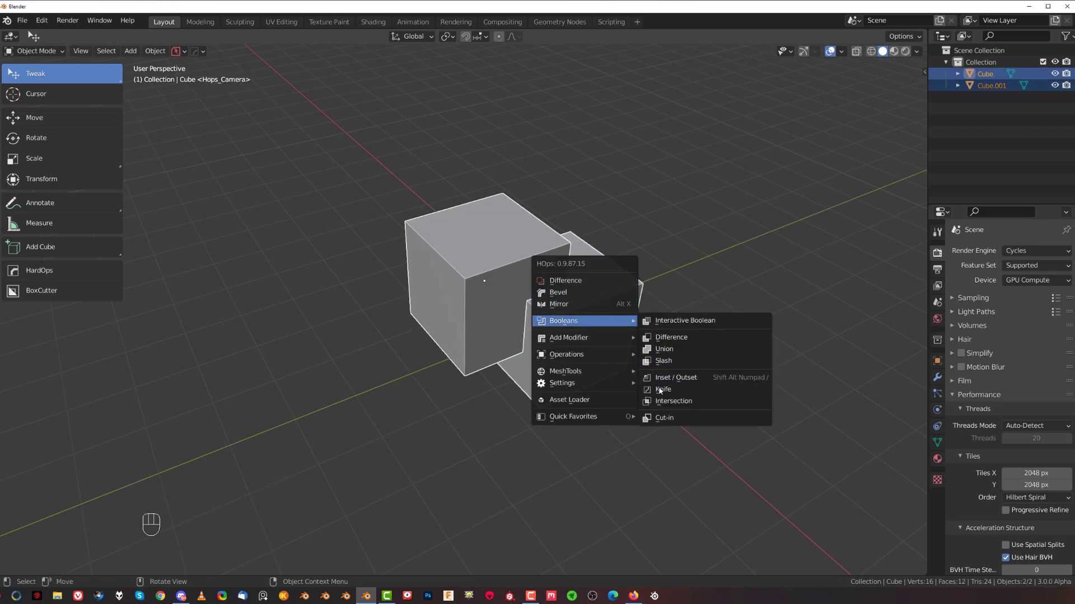
left_click(663, 390)
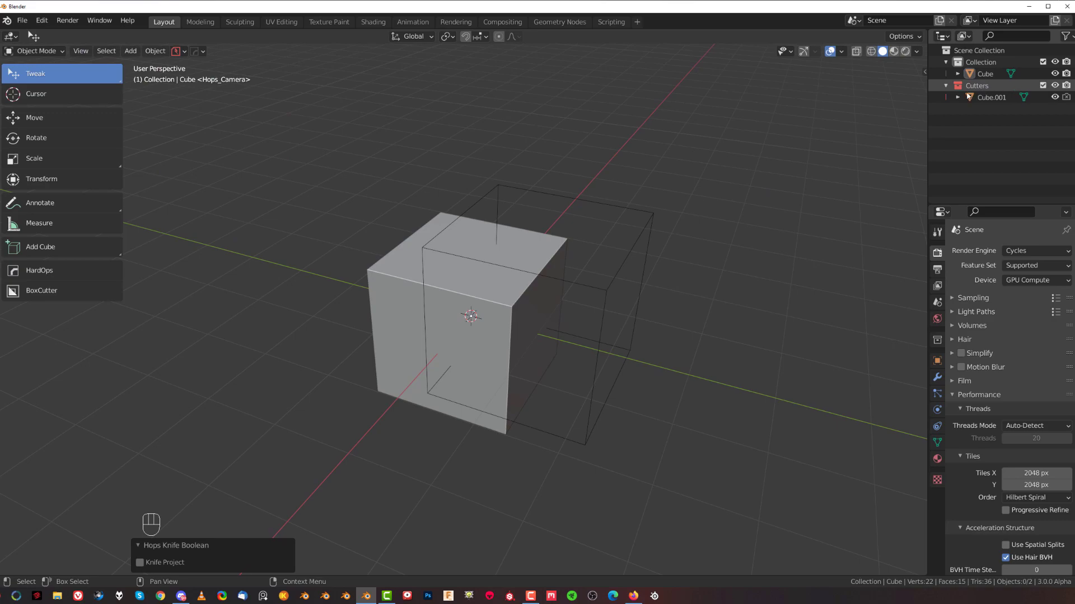
key("shift")
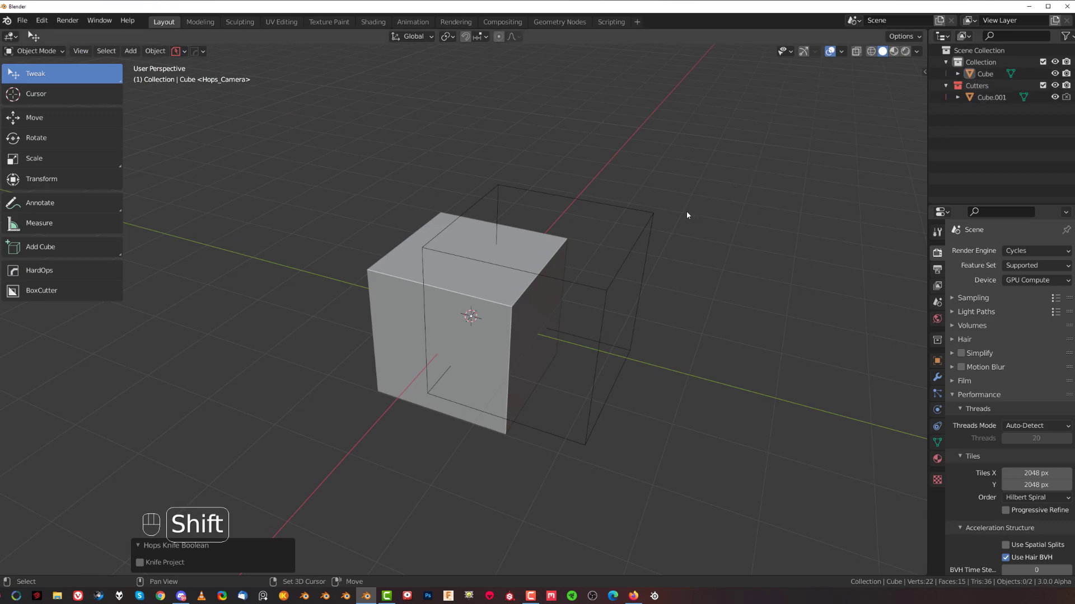
key("shift+2")
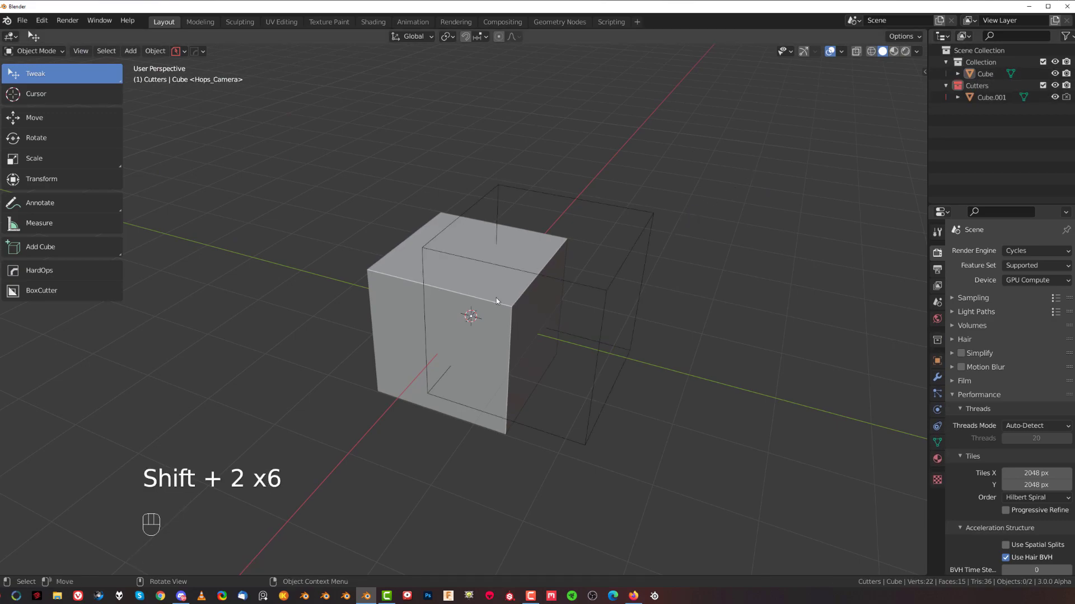
Check the knifed edges, move the wireframe cutter along Y to the other side, and Knife again
key("Tab")
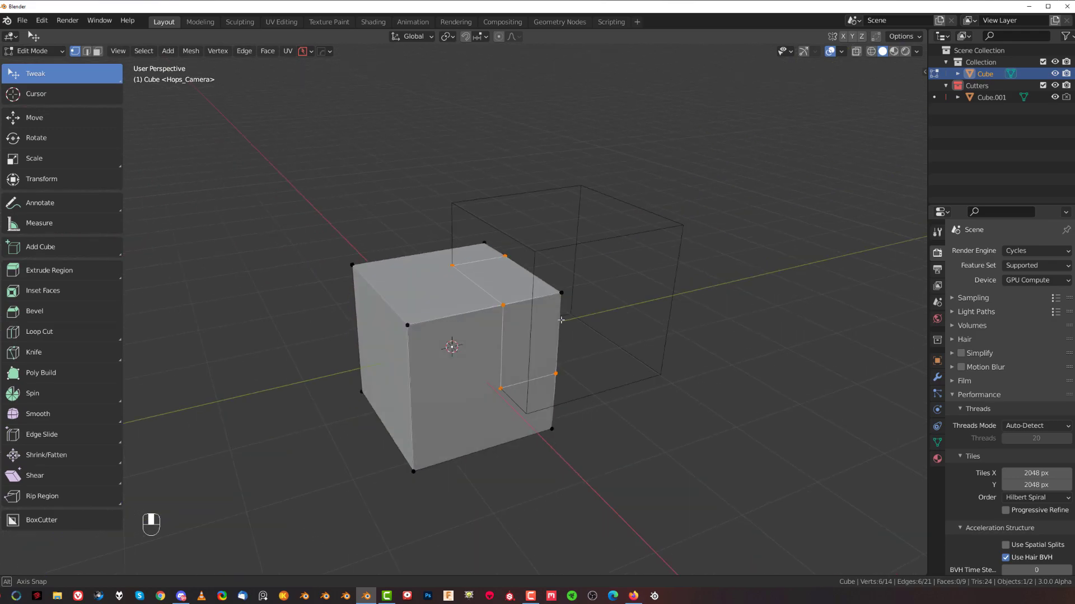
key("Tab")
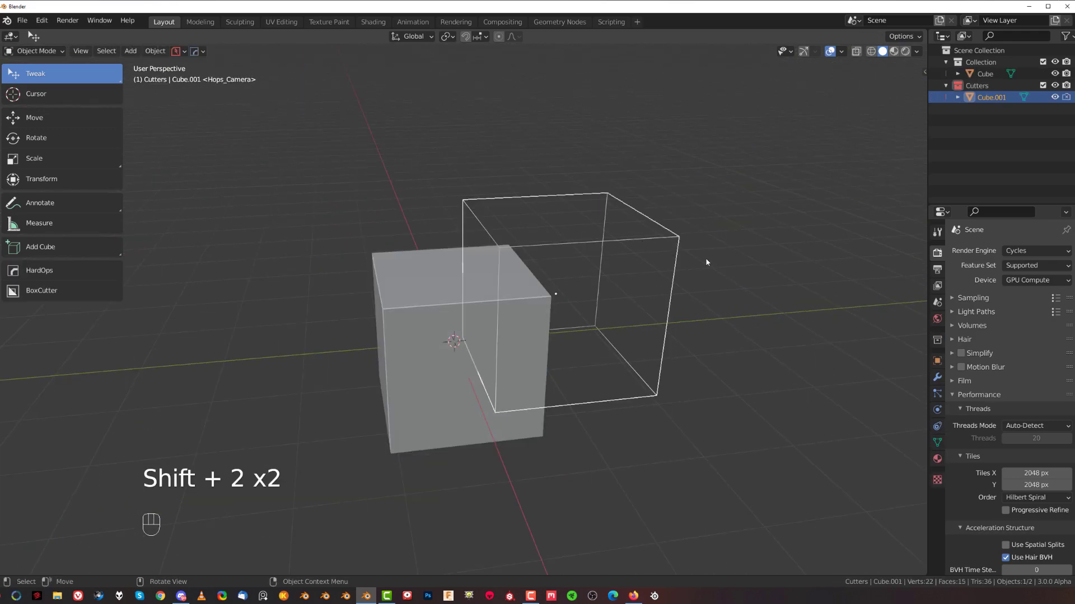
key("g")
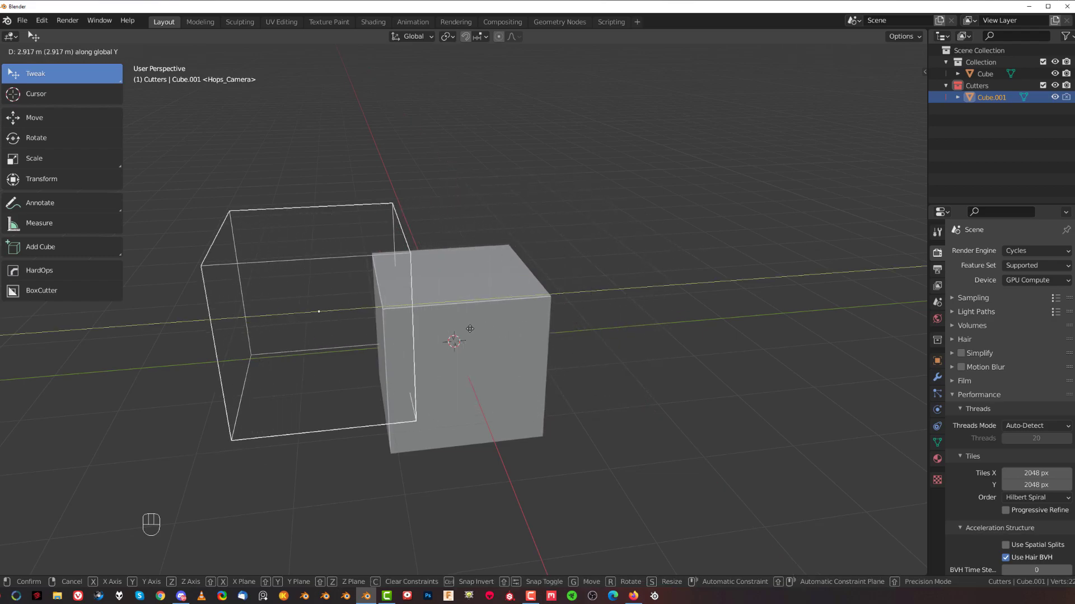
key("Q")
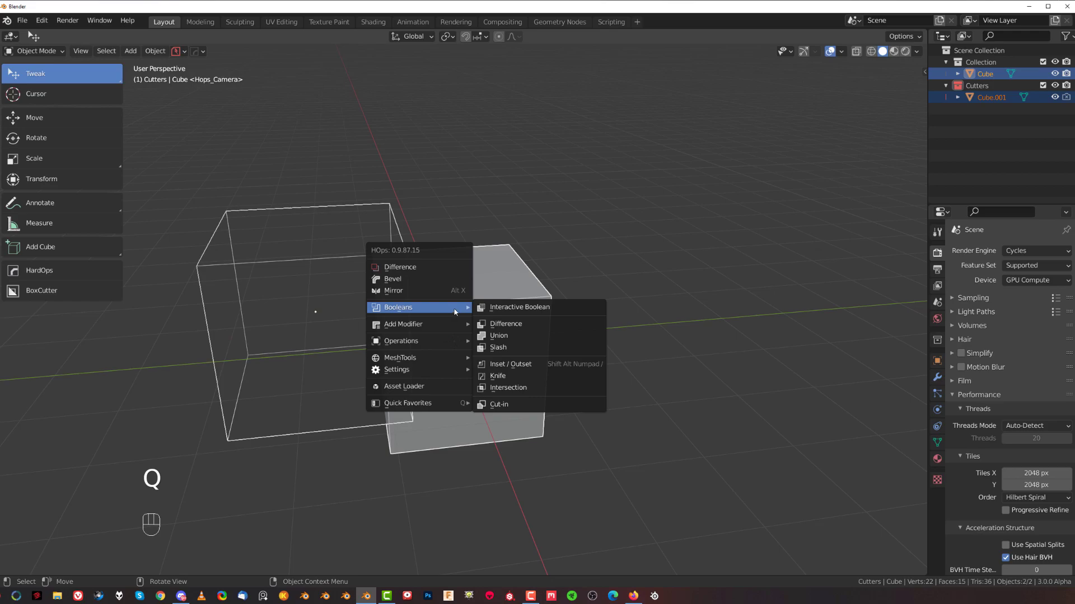
left_click(497, 376)
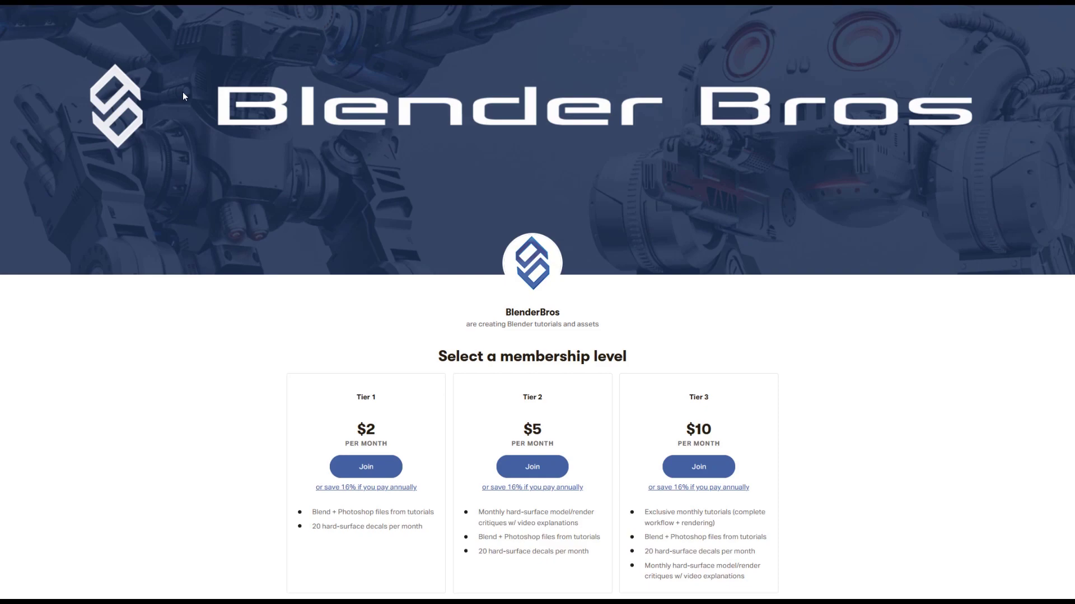
Scroll the Blender Bros membership page to the $2, $5 and $10 per month tiers
scroll("down", 3)
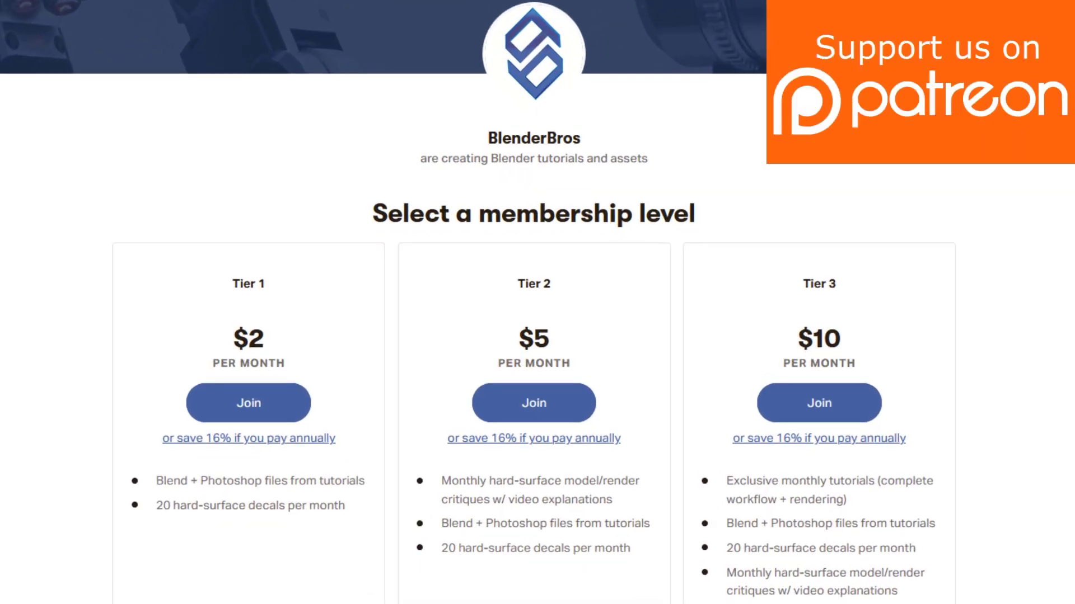